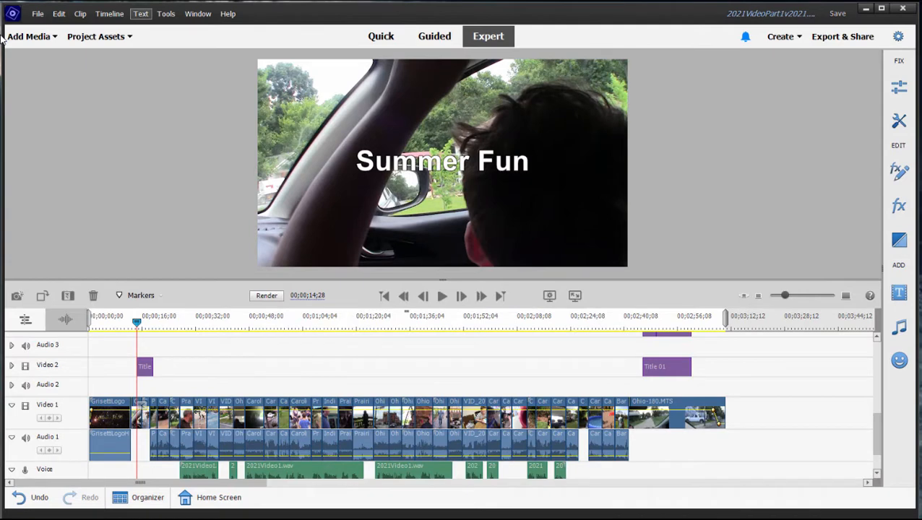
{"action": "mouse_move", "coordinate": [31, 144]}
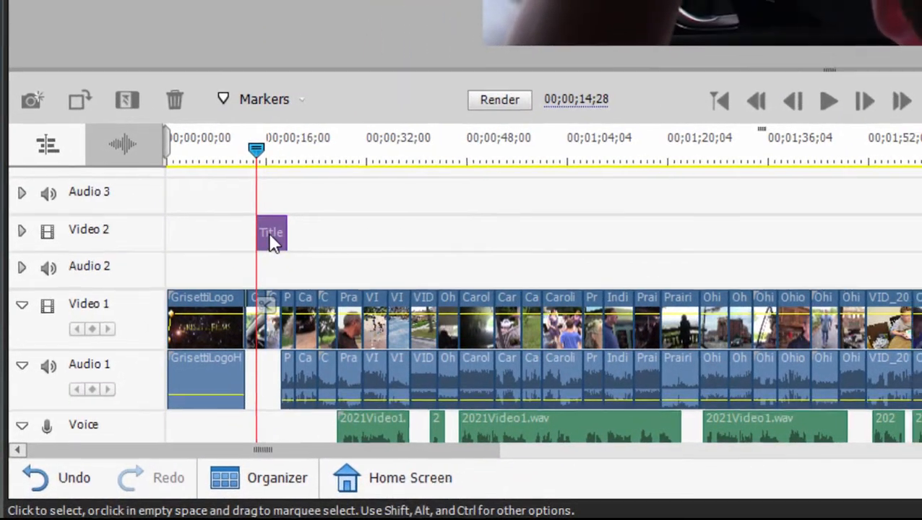
- Edit the Video 2 'Summer Fun' title and scroll its animation presets down to FocusIn
{"action": "double_click", "coordinate": [271, 232]}
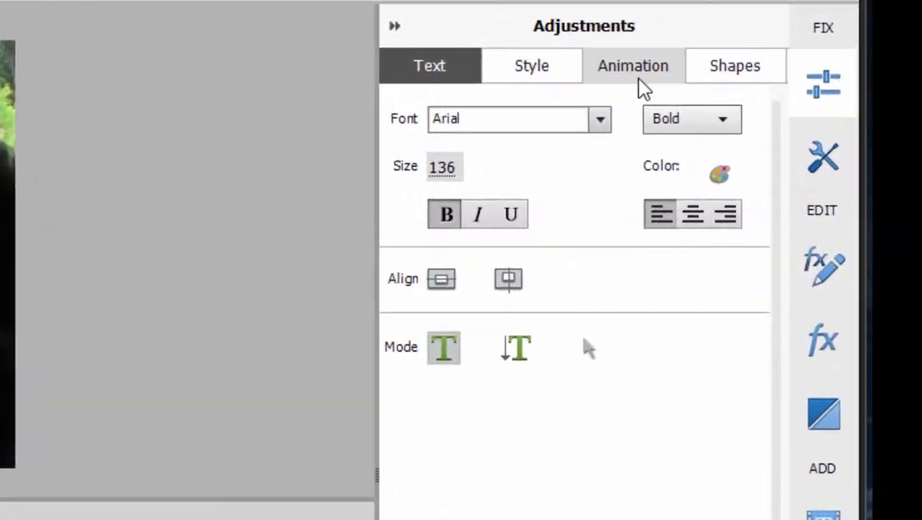
{"action": "left_click", "coordinate": [633, 65]}
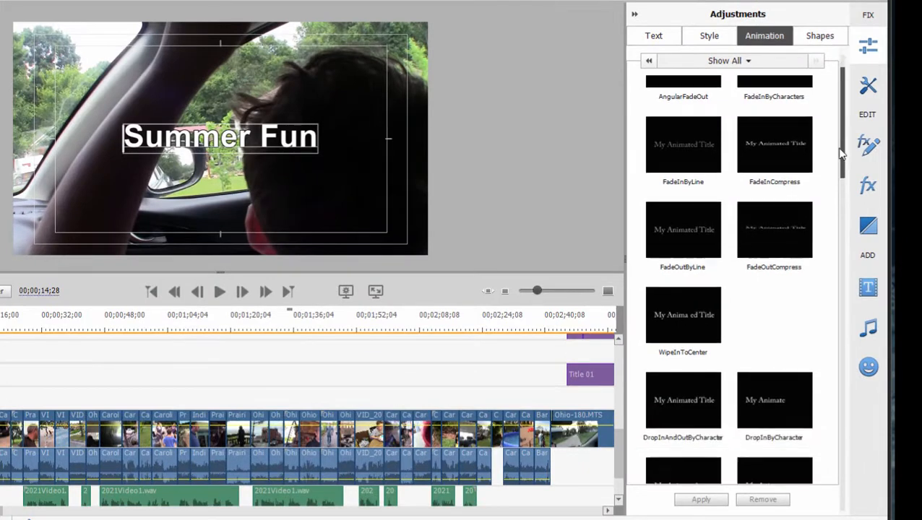
{"action": "scroll", "scroll_direction": "down", "scroll_amount": 3}
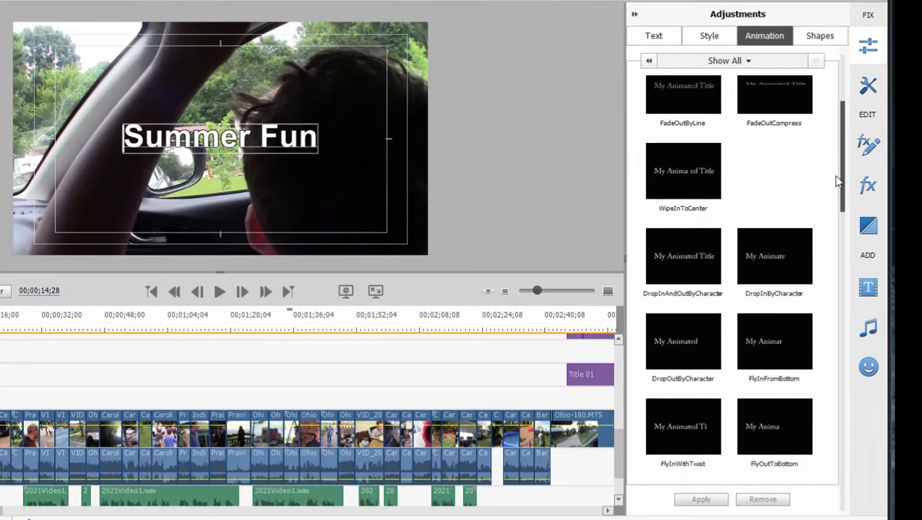
{"action": "scroll", "scroll_direction": "down", "scroll_amount": 3}
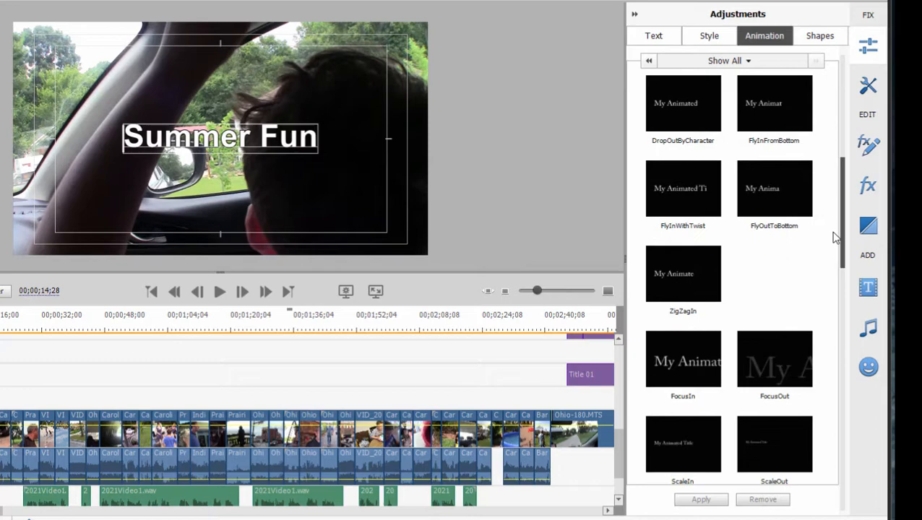
{"action": "scroll", "scroll_direction": "down", "scroll_amount": 3}
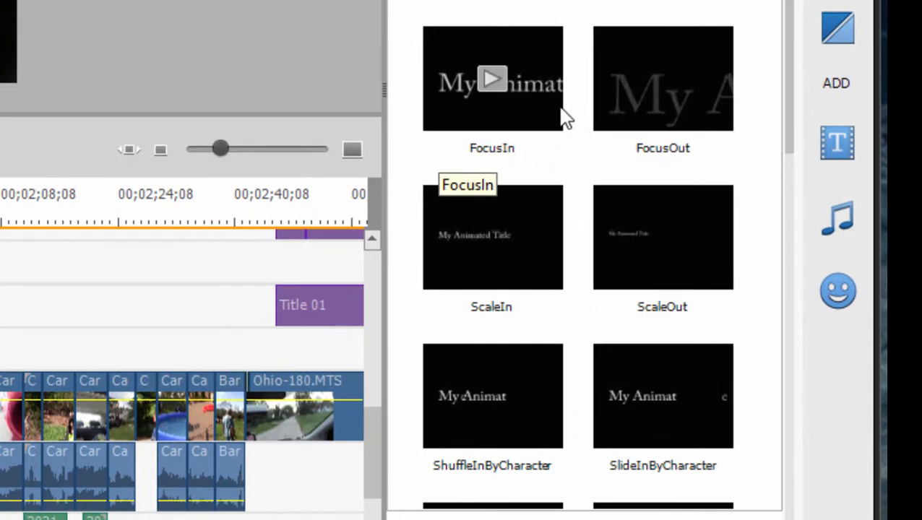
{"action": "mouse_move", "coordinate": [457, 152]}
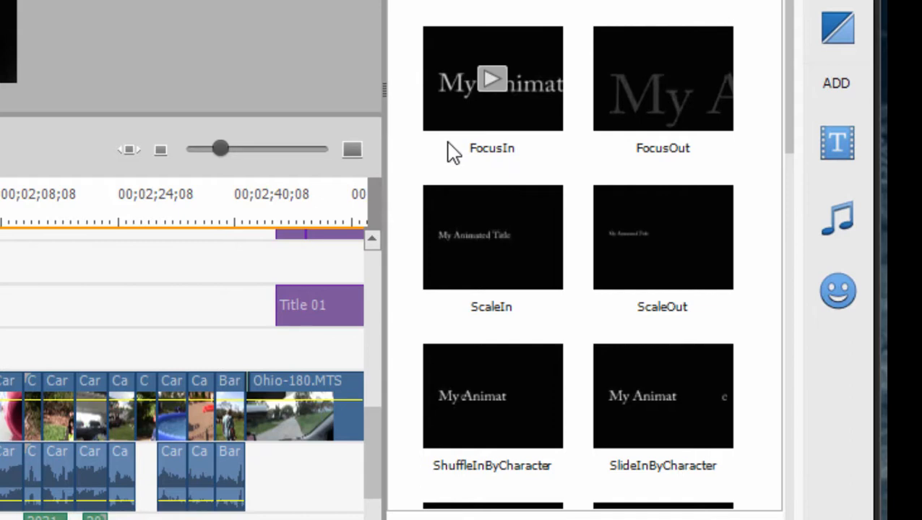
{"action": "mouse_move", "coordinate": [708, 179]}
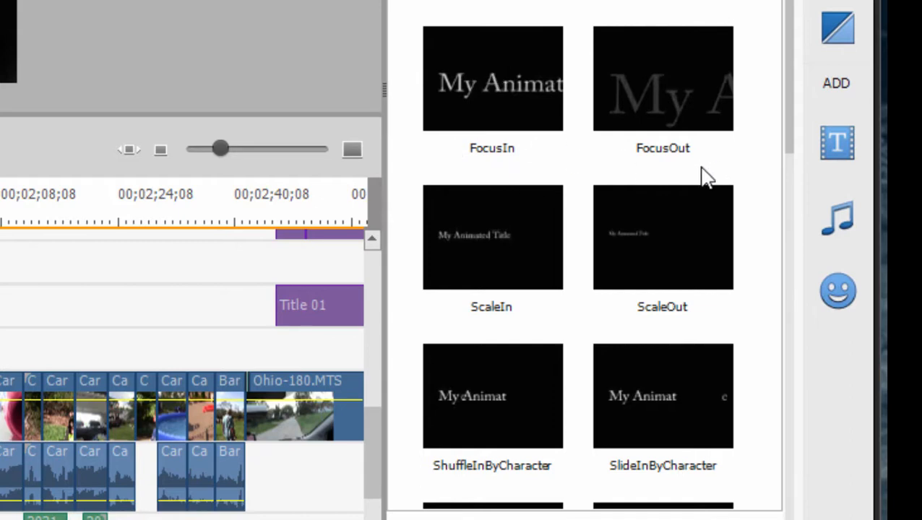
{"action": "mouse_move", "coordinate": [694, 178]}
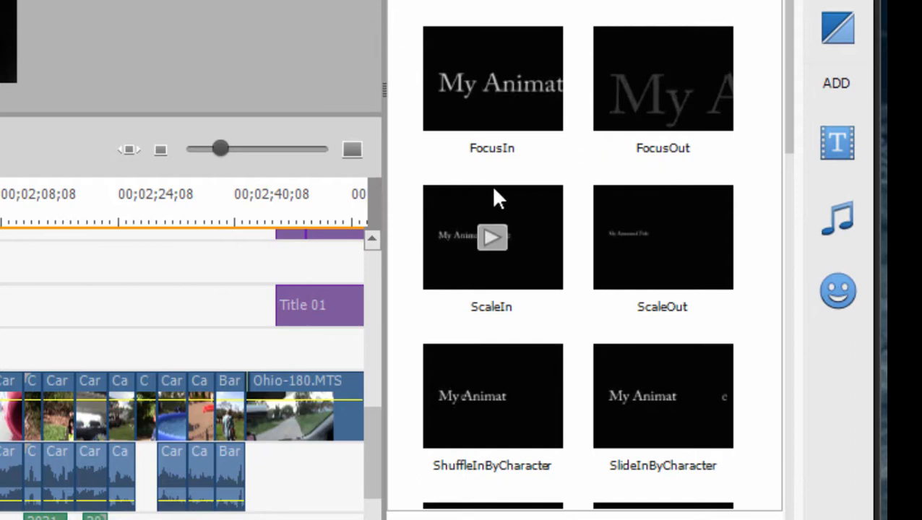
{"action": "mouse_move", "coordinate": [496, 197]}
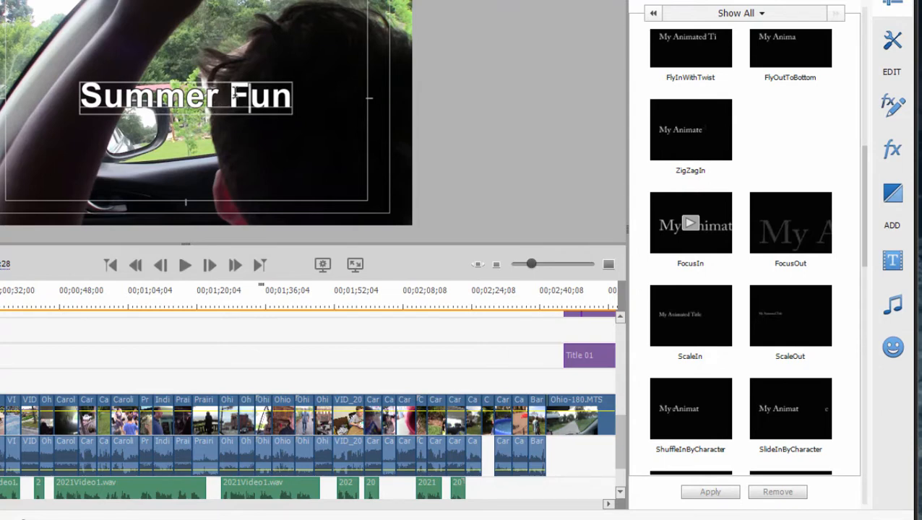
{"action": "mouse_move", "coordinate": [726, 230]}
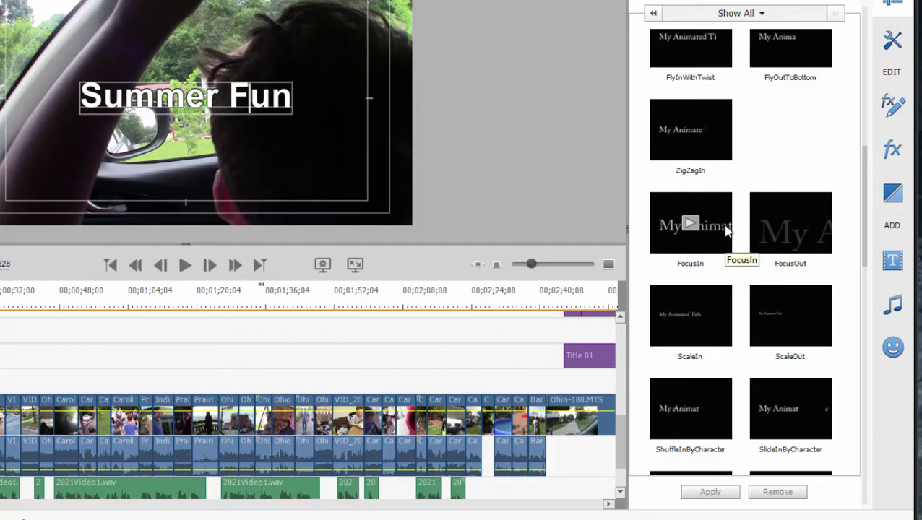
- Apply the FocusIn preset to the title and scrub to preview it animating in
{"action": "left_click", "coordinate": [691, 223]}
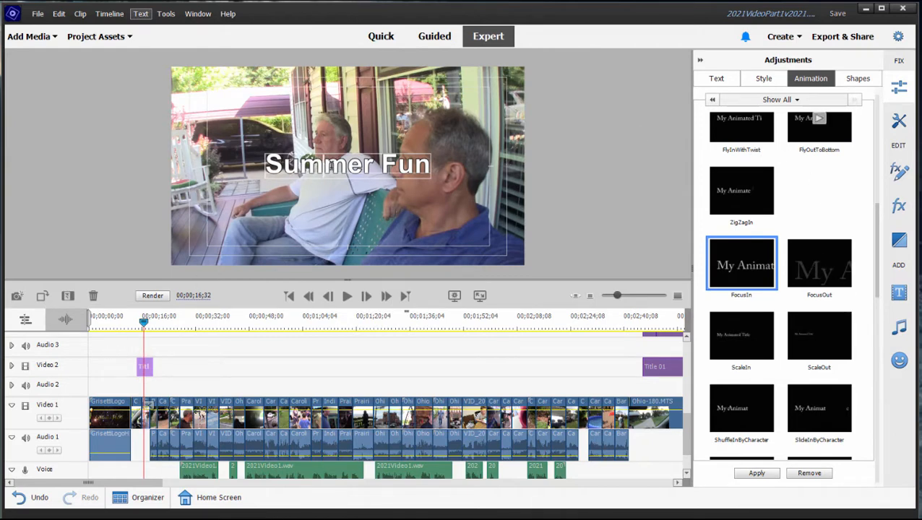
{"action": "mouse_move", "coordinate": [405, 320]}
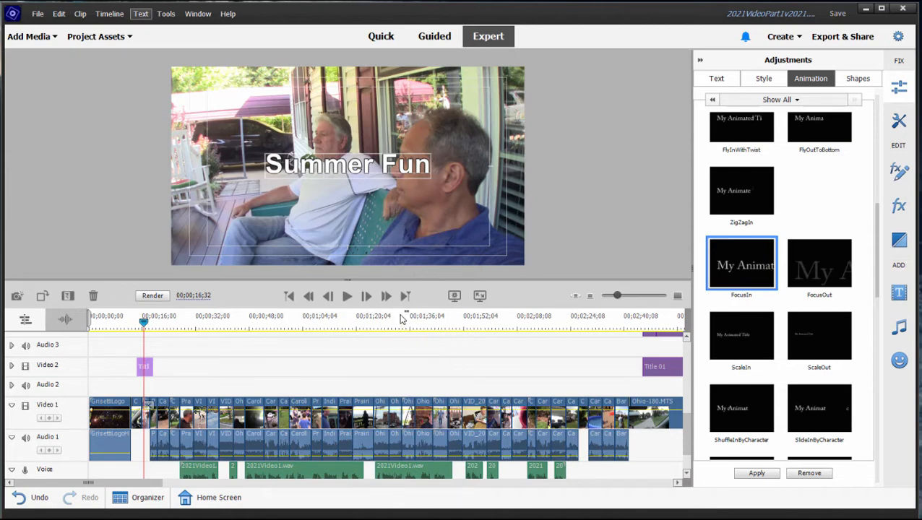
{"action": "mouse_move", "coordinate": [791, 339]}
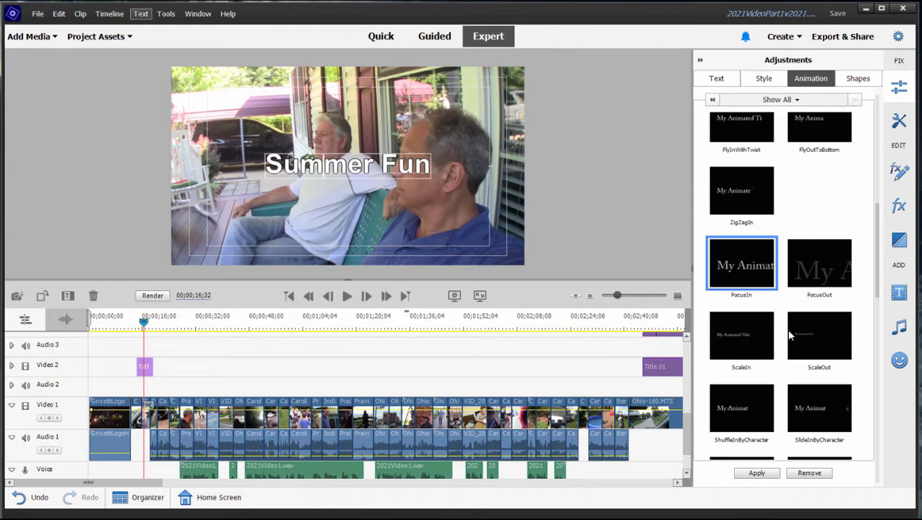
{"action": "mouse_move", "coordinate": [817, 124]}
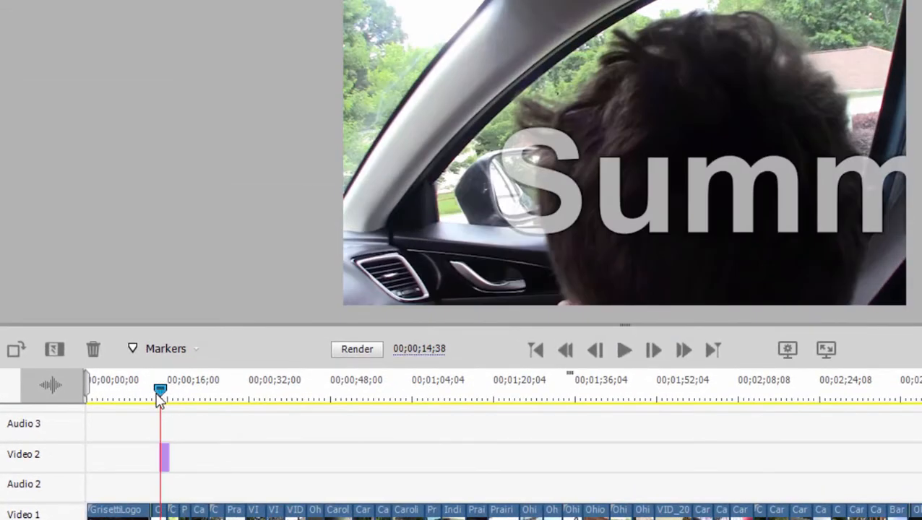
{"action": "left_click_drag", "start_coordinate": [159, 396], "coordinate": [167, 396]}
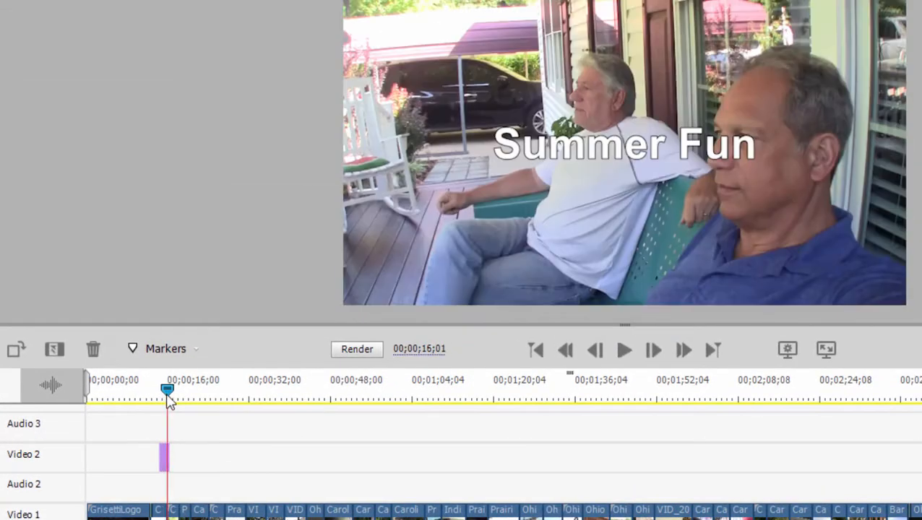
{"action": "mouse_move", "coordinate": [183, 157]}
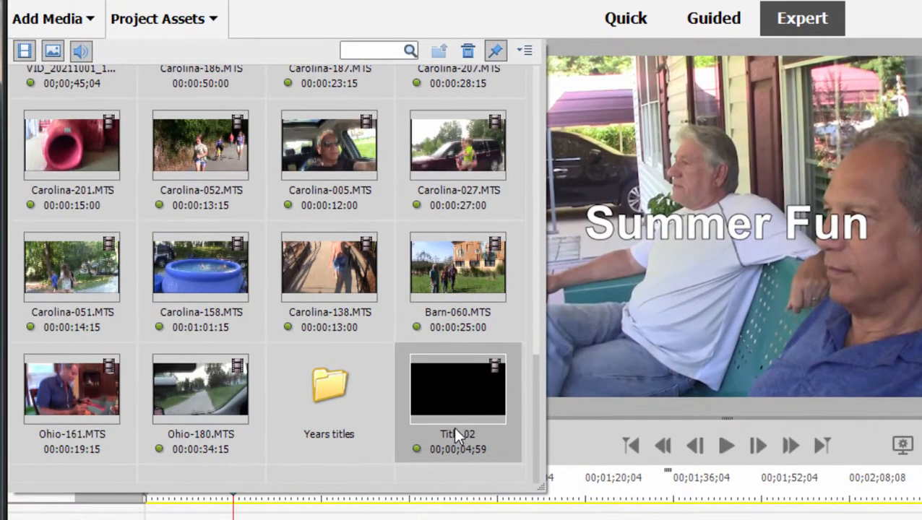
- Duplicate Title 02, then duplicate Title 02 Copy to get Title 02 Copy Copy
{"action": "right_click", "coordinate": [458, 389]}
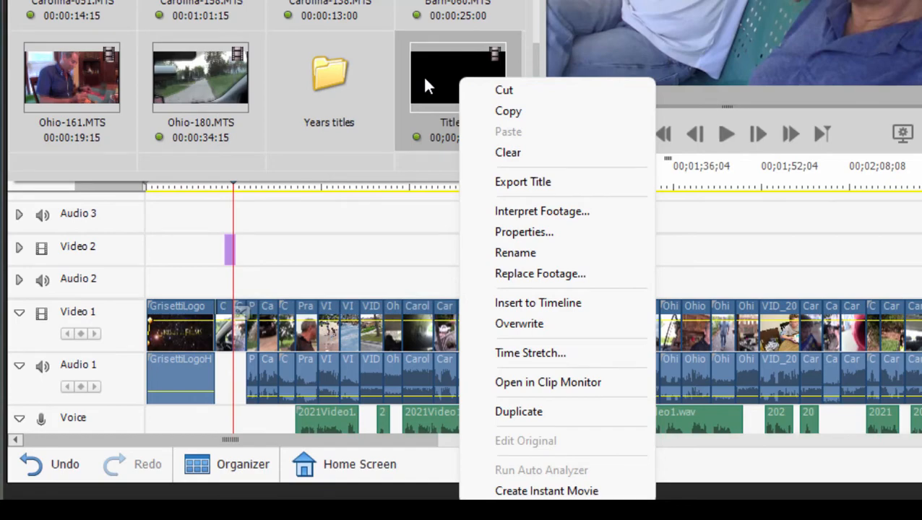
{"action": "mouse_move", "coordinate": [540, 424]}
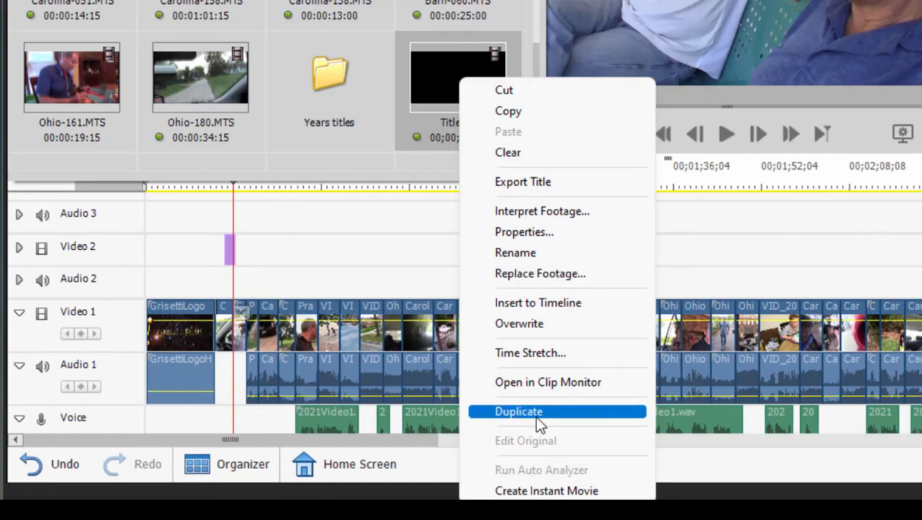
{"action": "left_click", "coordinate": [518, 412]}
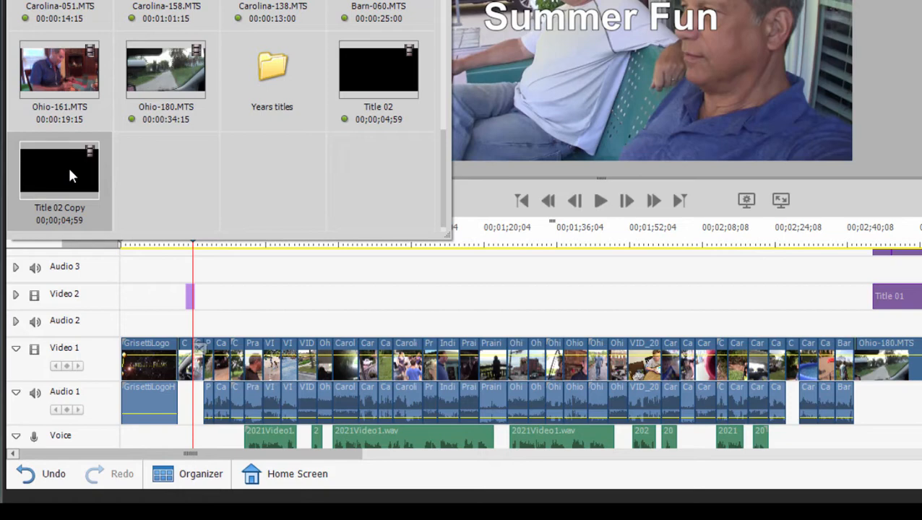
{"action": "right_click", "coordinate": [68, 174]}
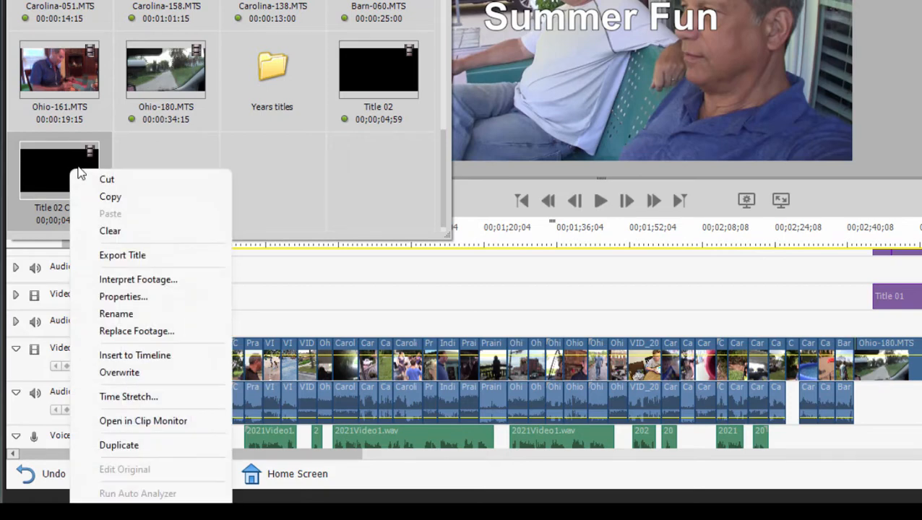
{"action": "left_click", "coordinate": [118, 446]}
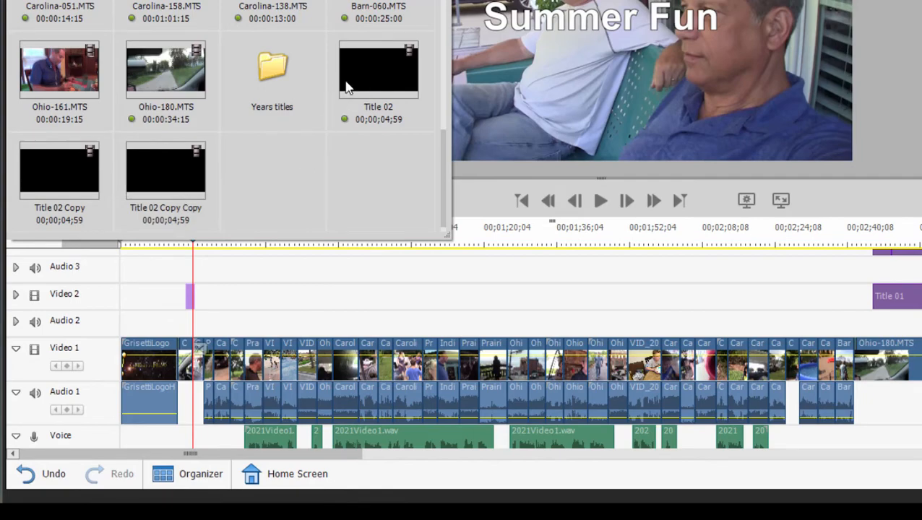
{"action": "mouse_move", "coordinate": [63, 173]}
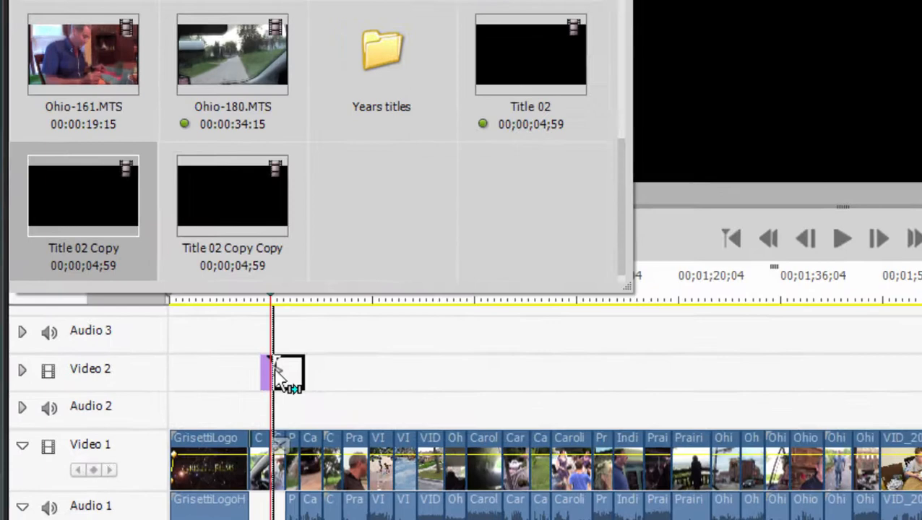
- Drag Title 02 Copy onto Video 2, snapping it right after Title 02
{"action": "left_click_drag", "start_coordinate": [285, 372], "coordinate": [329, 411]}
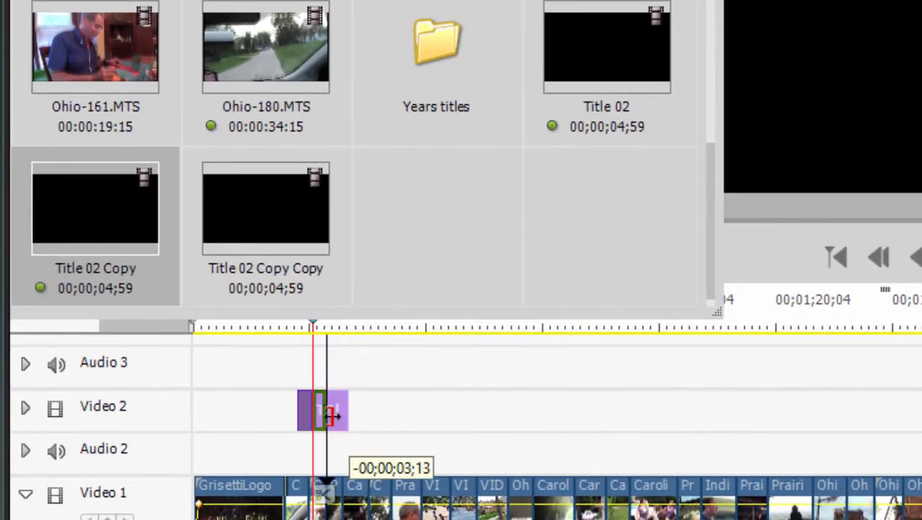
{"action": "left_click_drag", "start_coordinate": [329, 412], "coordinate": [340, 426]}
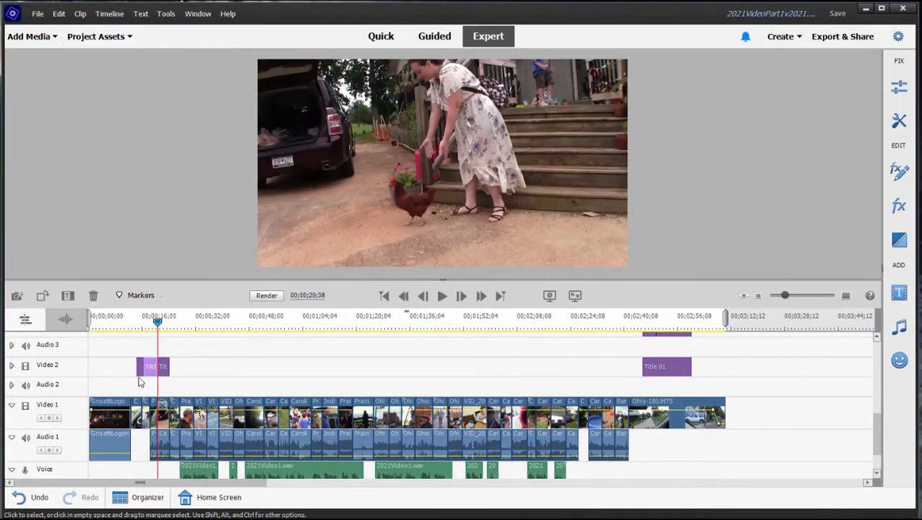
- Select the first 'Summer Fun' title clip on Video 2
{"action": "left_click", "coordinate": [152, 366]}
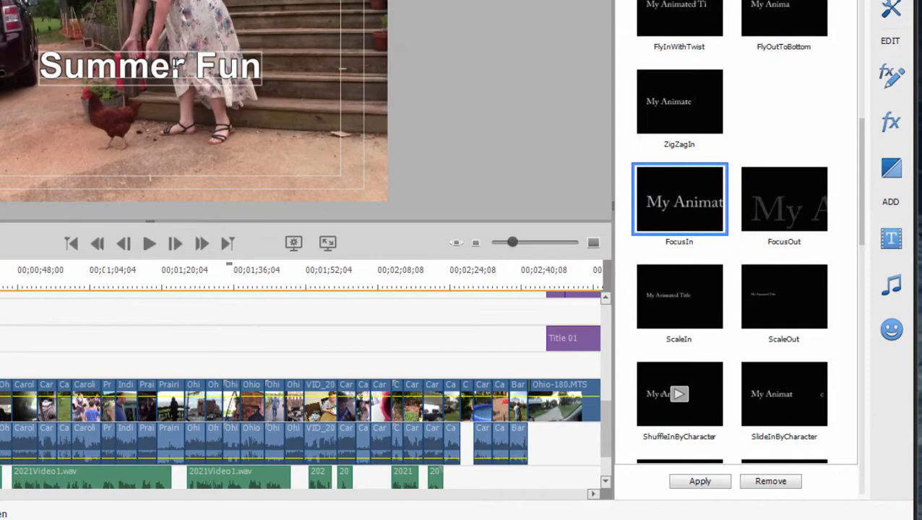
{"action": "mouse_move", "coordinate": [771, 481]}
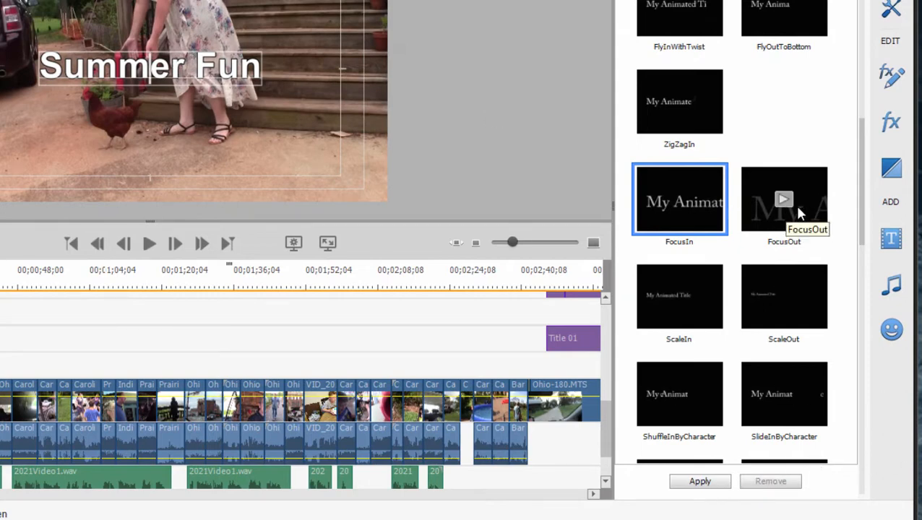
- Choose the FocusOut animation preset for the last title copy
{"action": "left_click", "coordinate": [783, 200]}
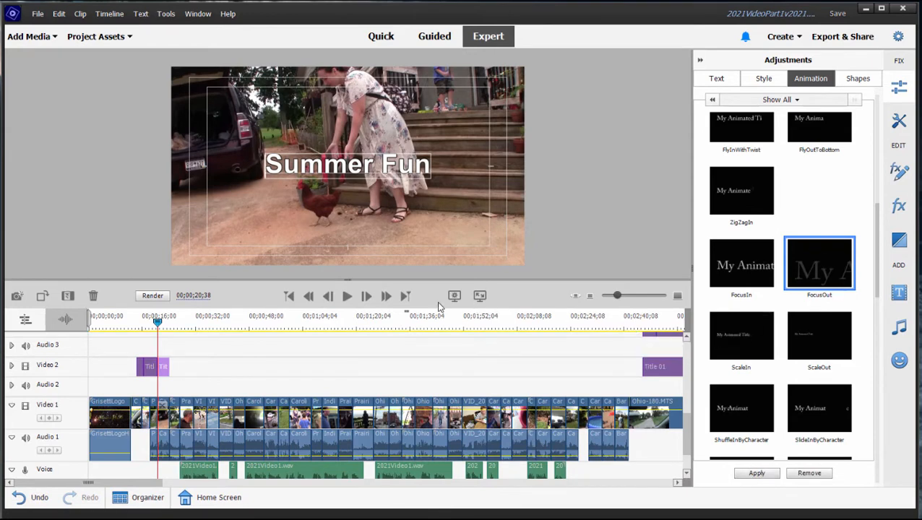
{"action": "mouse_move", "coordinate": [328, 296]}
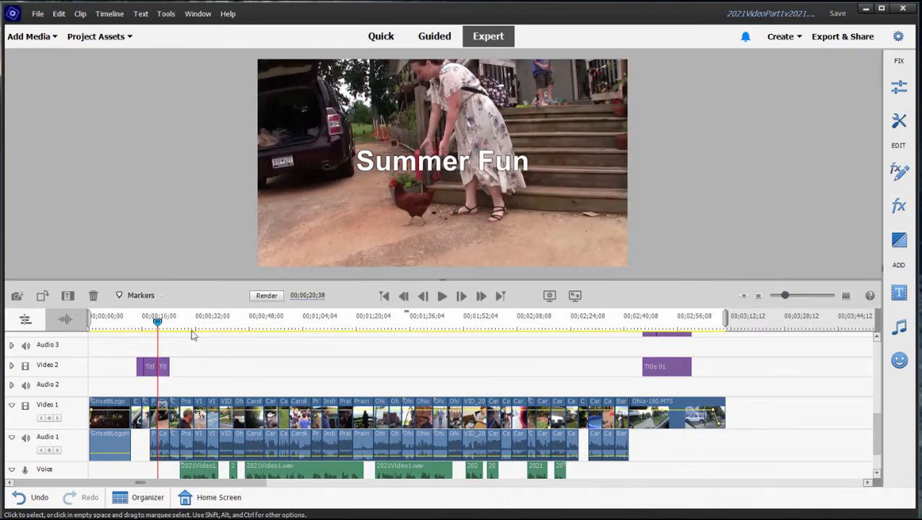
{"action": "mouse_move", "coordinate": [343, 347]}
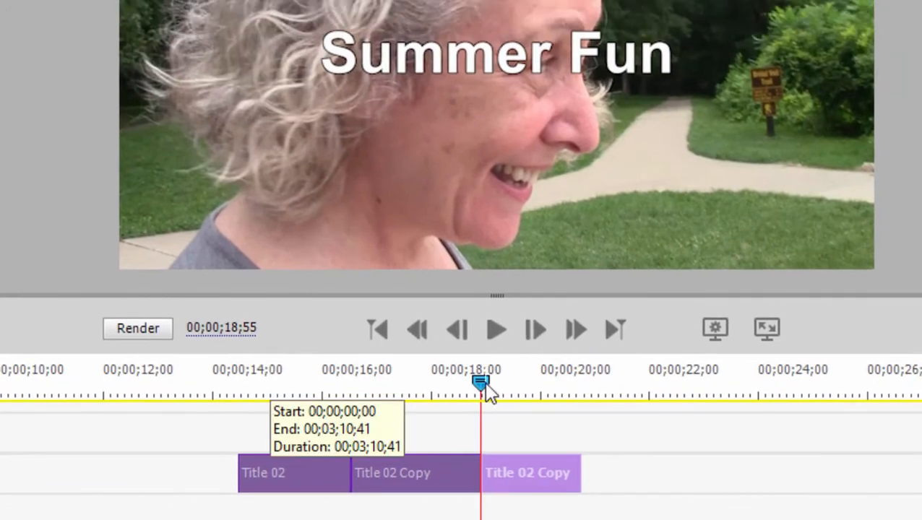
- Scrub the playhead back and forth across the three title clips around 18 seconds
{"action": "left_click_drag", "start_coordinate": [484, 381], "coordinate": [437, 381]}
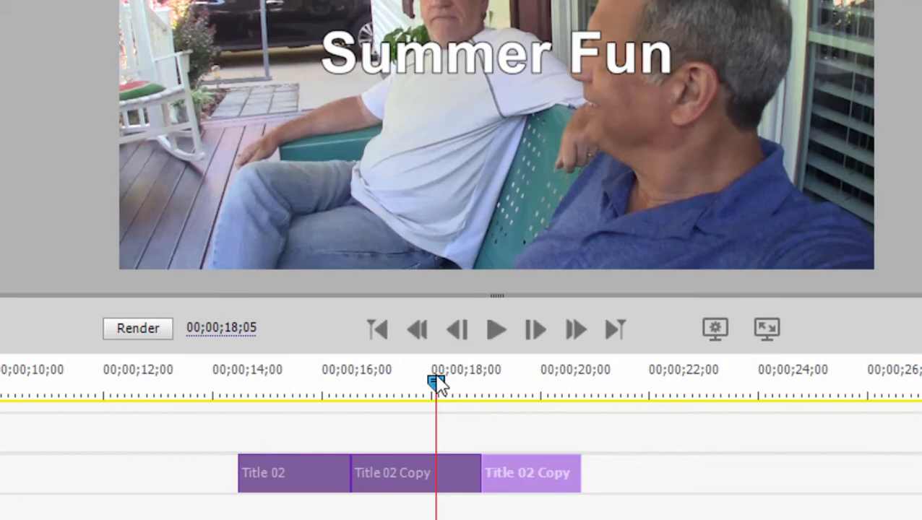
{"action": "left_click_drag", "start_coordinate": [437, 382], "coordinate": [499, 382]}
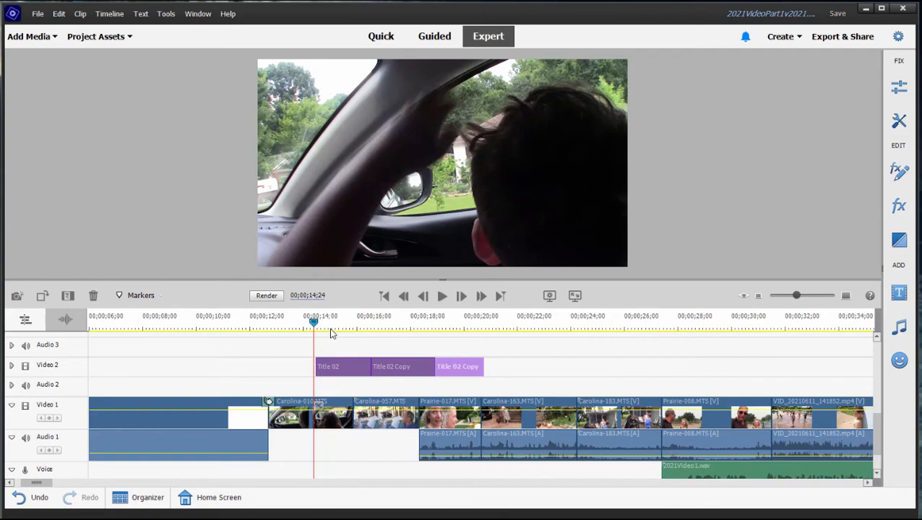
{"action": "left_click", "coordinate": [266, 295]}
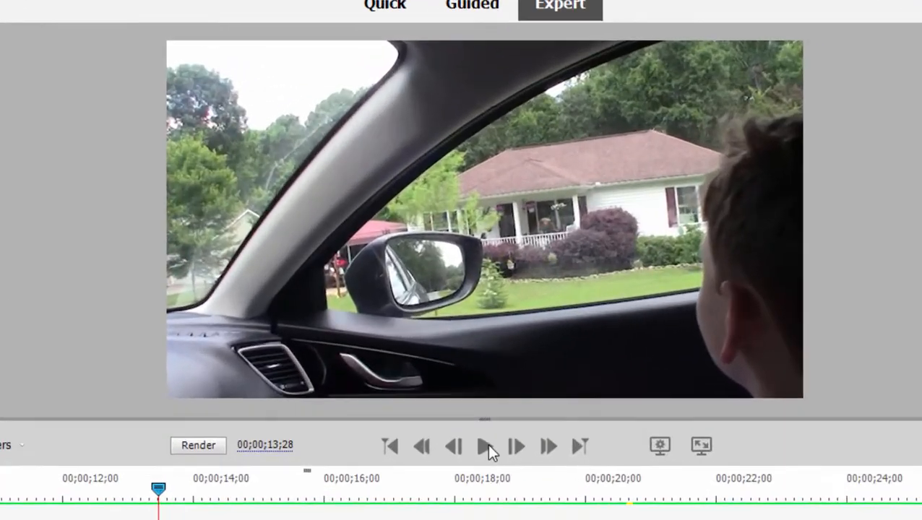
{"action": "left_click", "coordinate": [486, 451]}
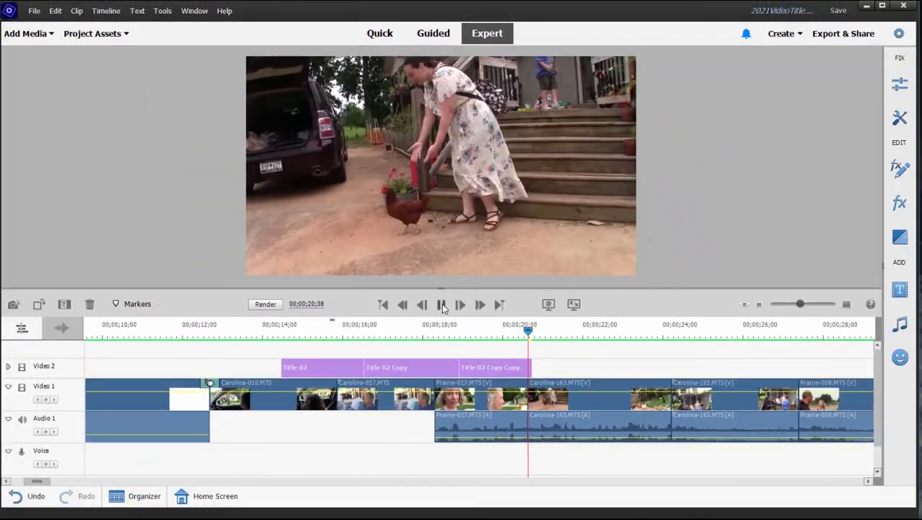
{"action": "left_click", "coordinate": [442, 306]}
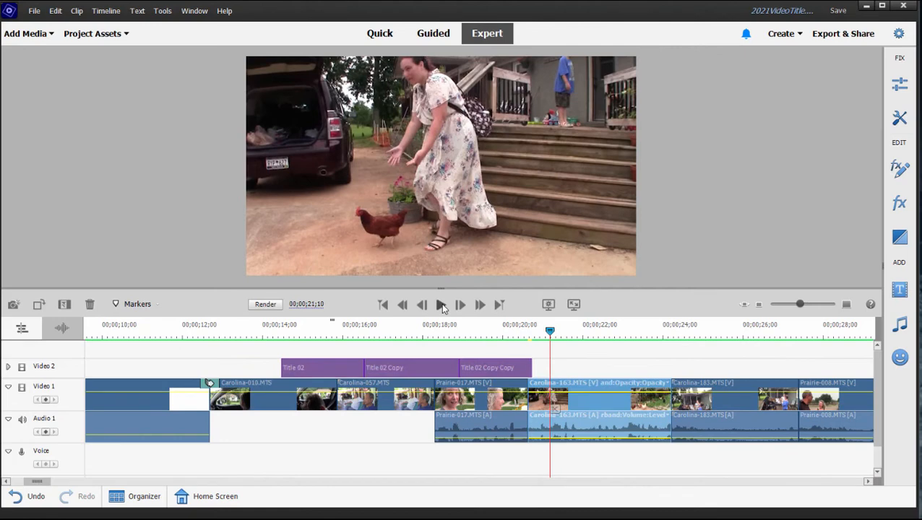
{"action": "left_click", "coordinate": [393, 336]}
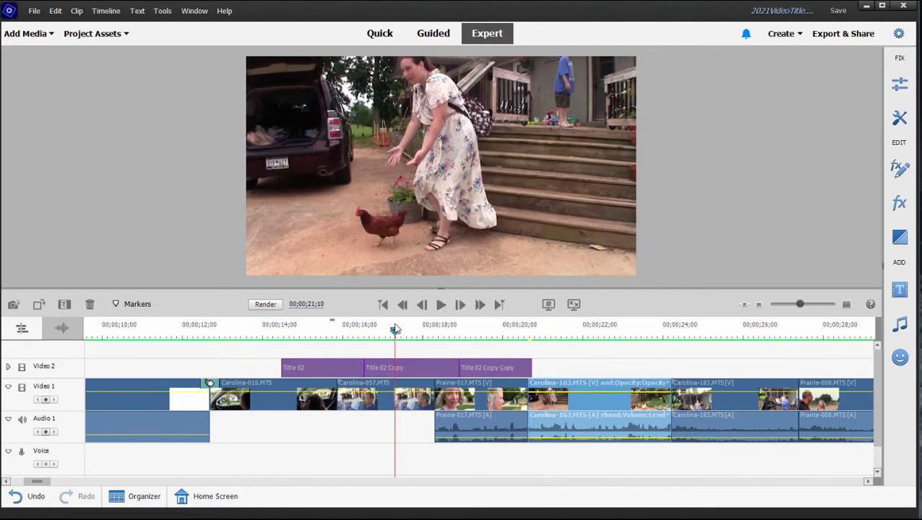
{"action": "left_click", "coordinate": [394, 330]}
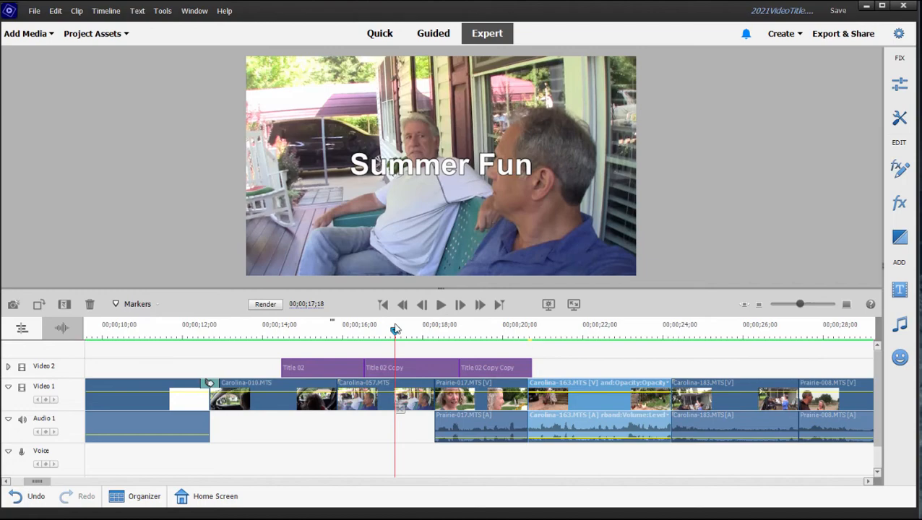